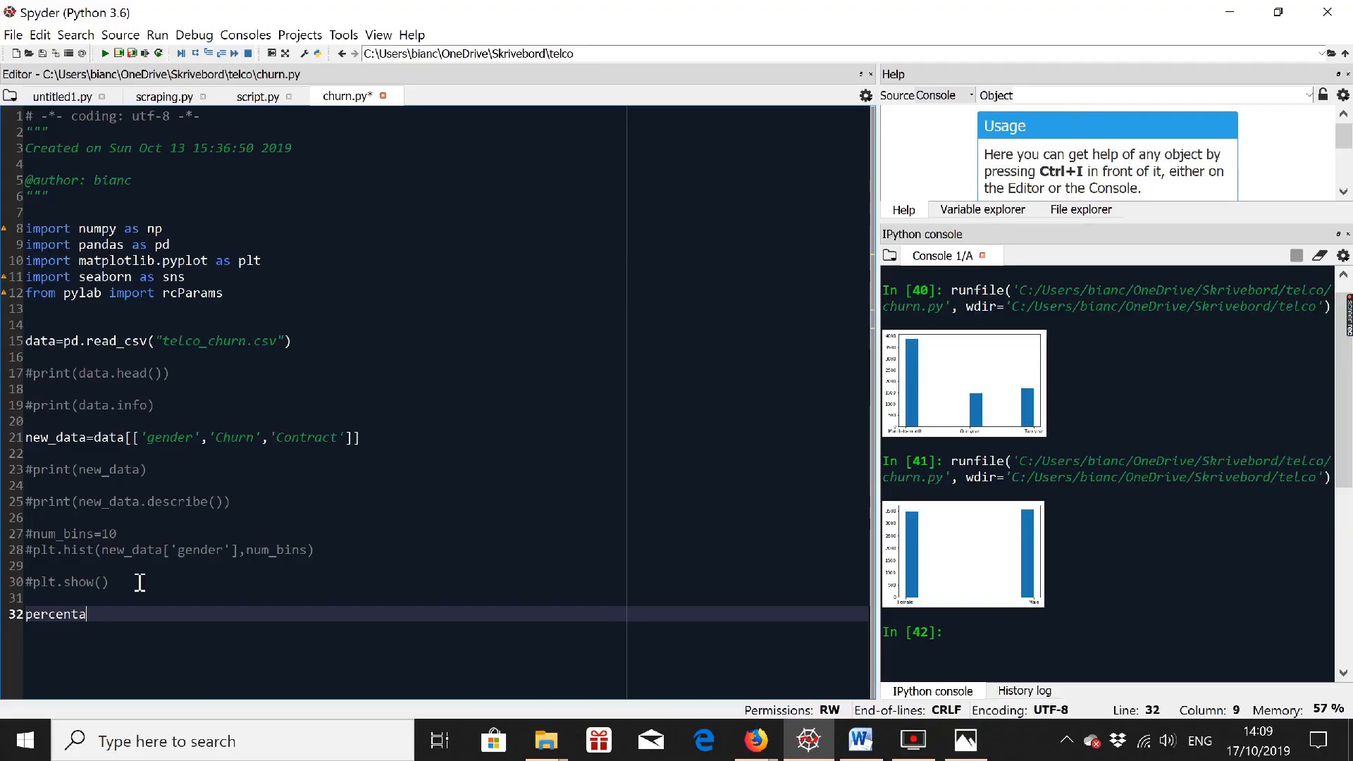
pyautogui.write('ge')
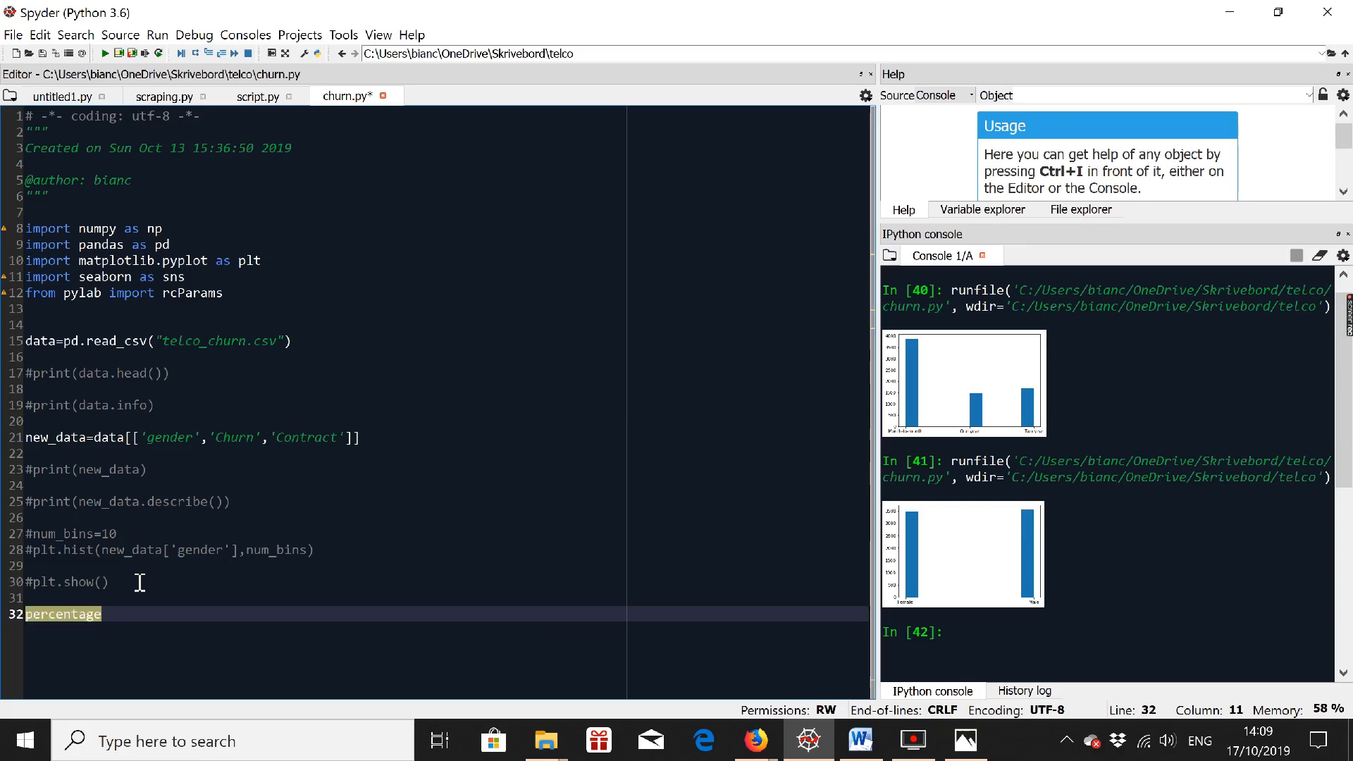
pyautogui.write('=new_data')
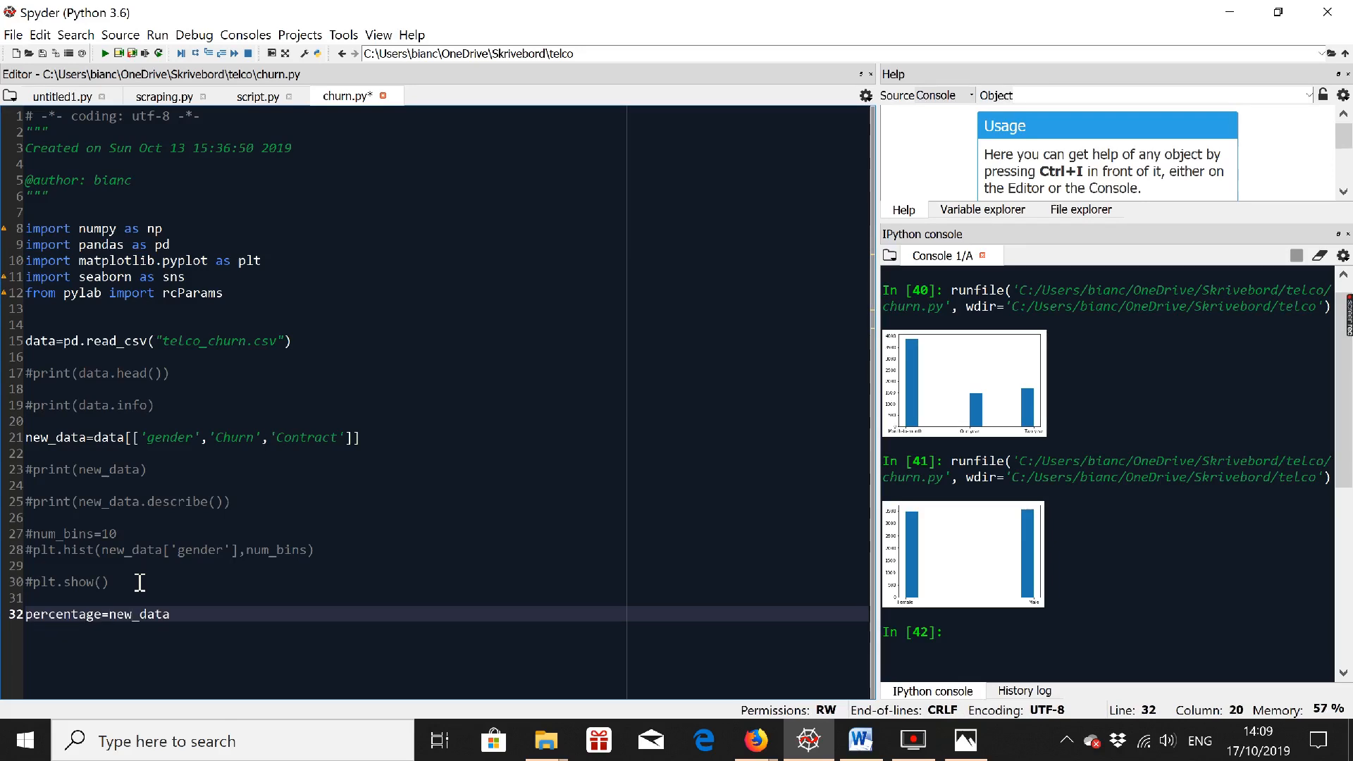
pyautogui.write('[]')
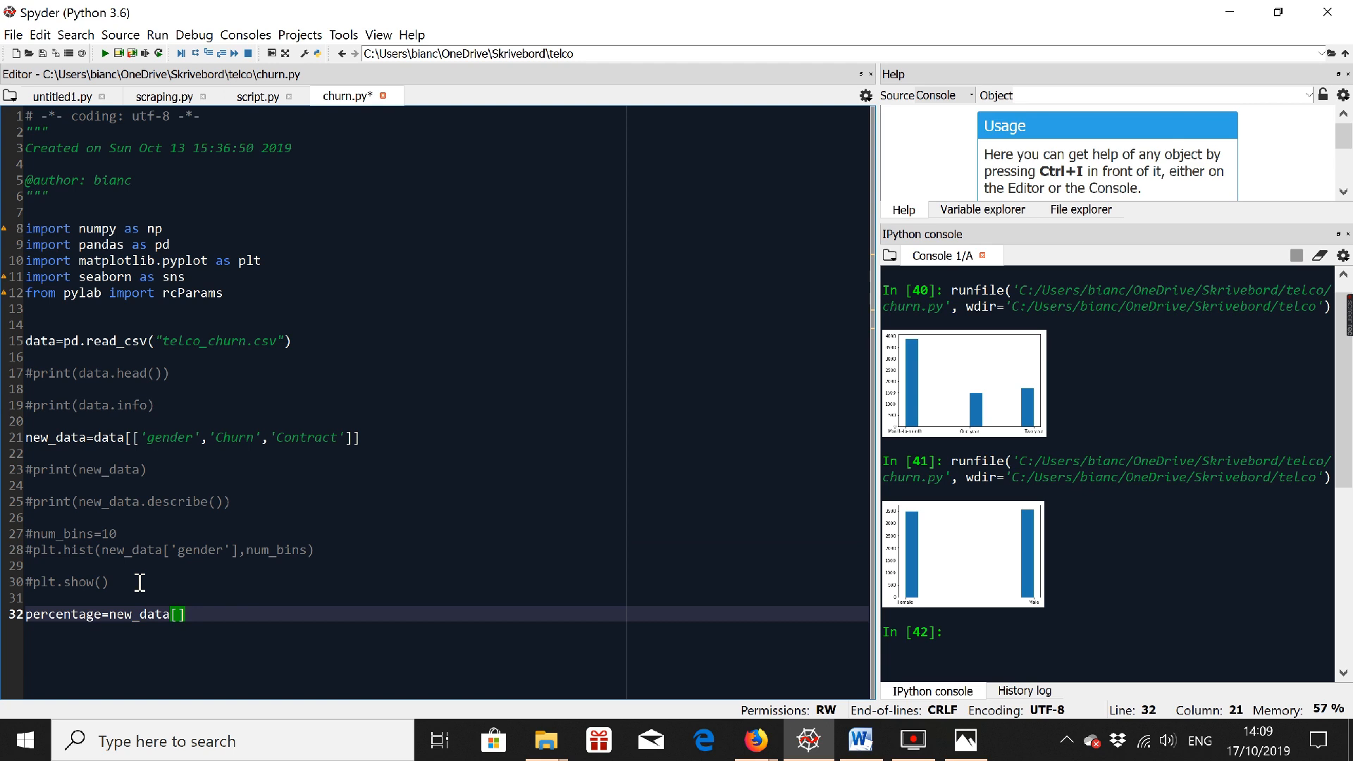
pyautogui.write("'Churn")
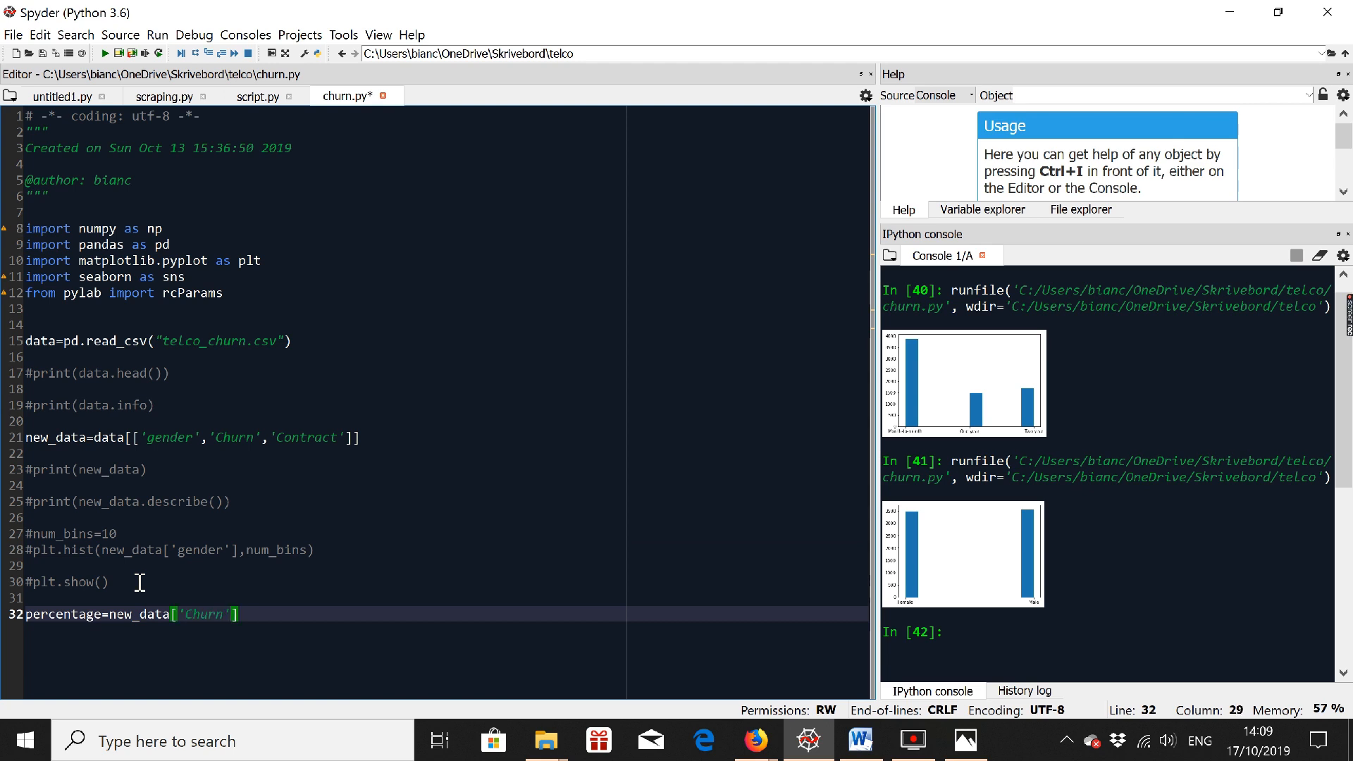
pyautogui.write('.value')
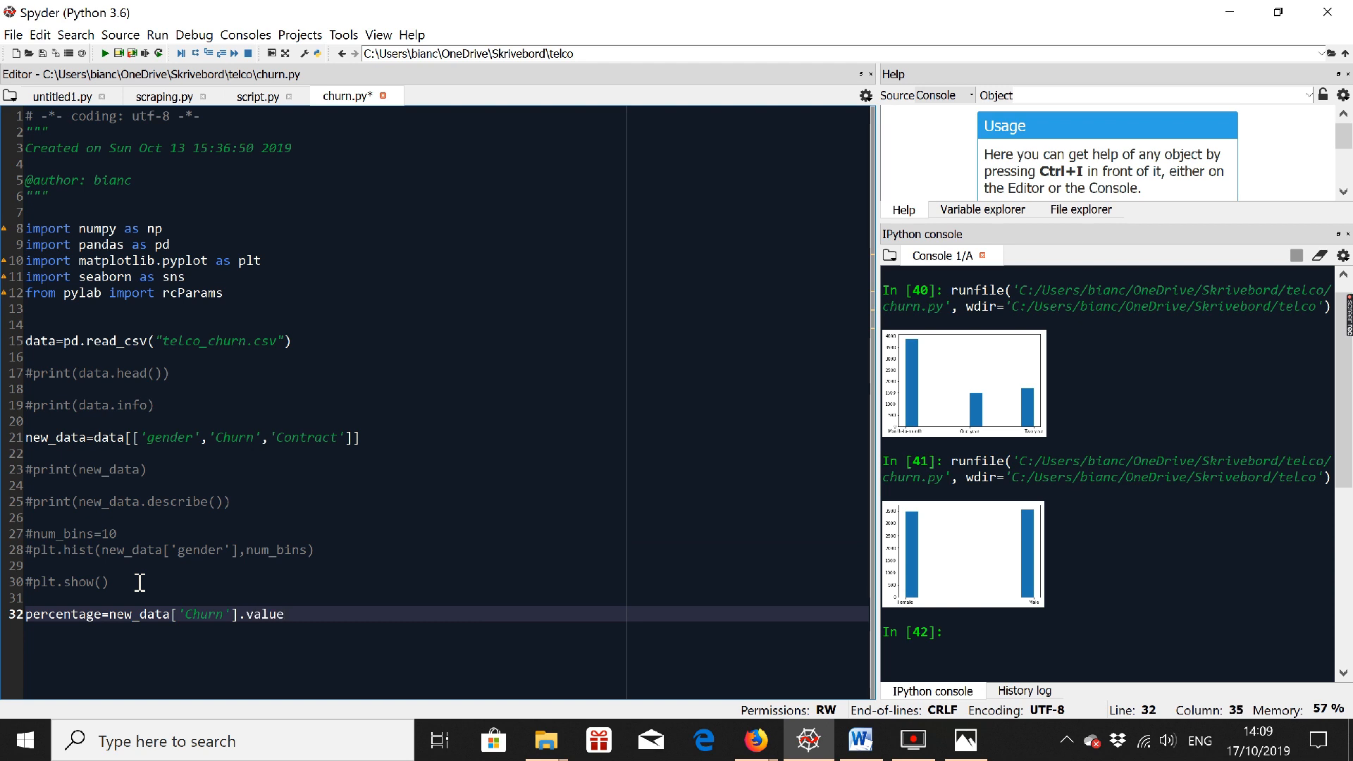
pyautogui.write('_counts')
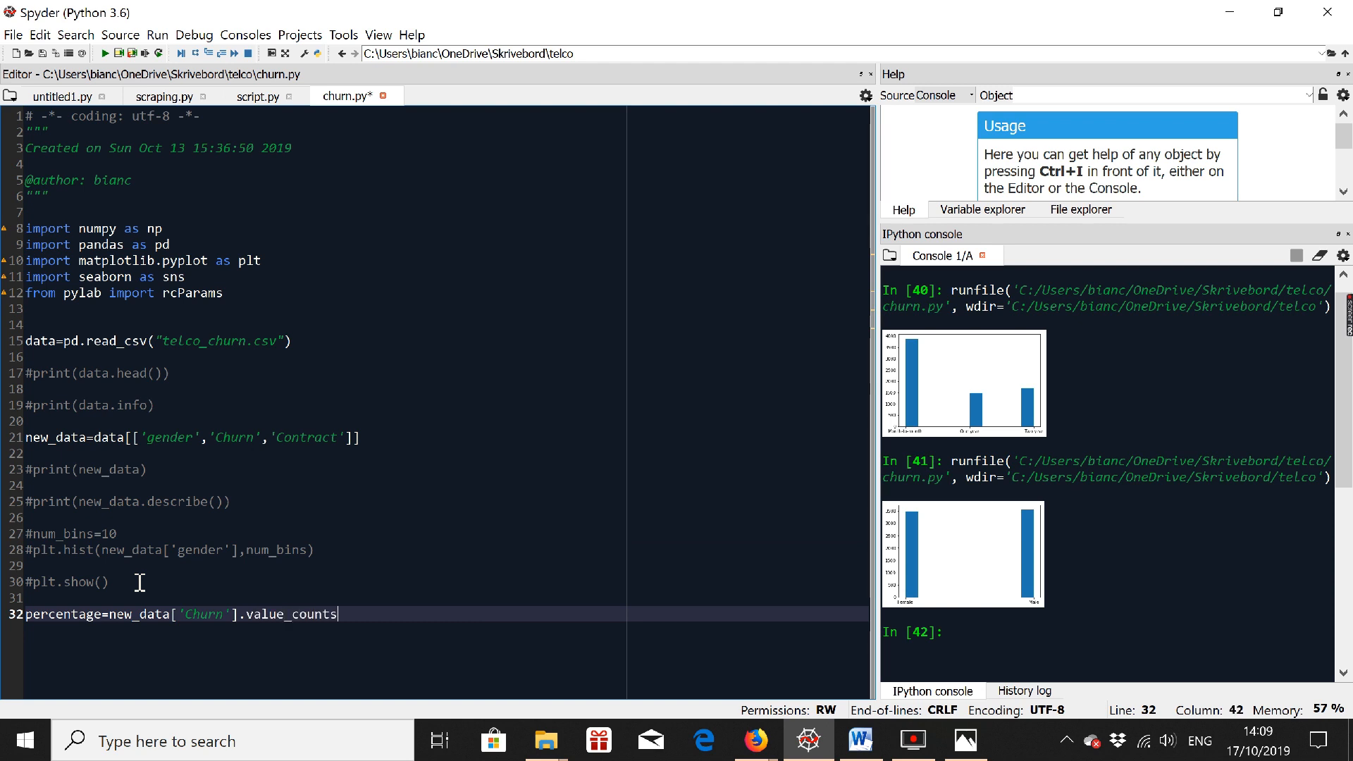
pyautogui.write('(n')
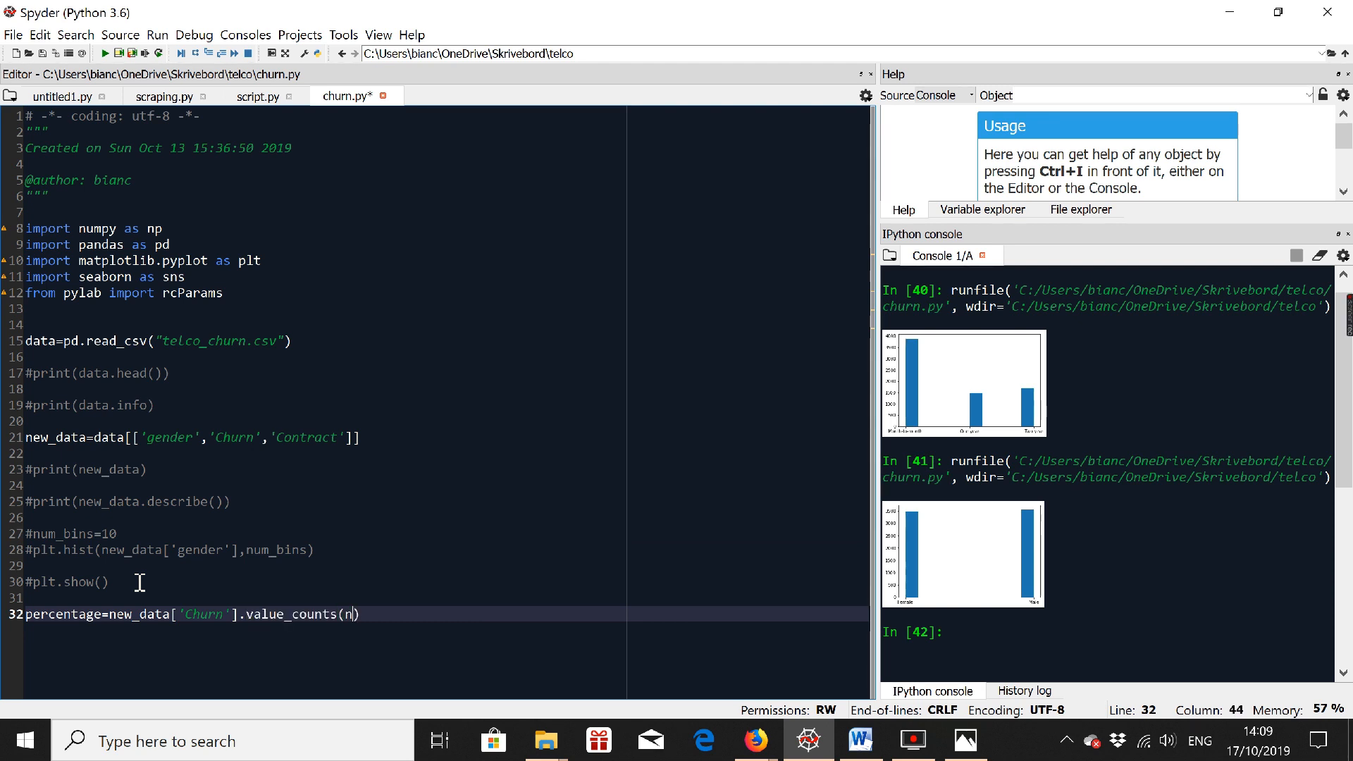
pyautogui.write('ormalize=')
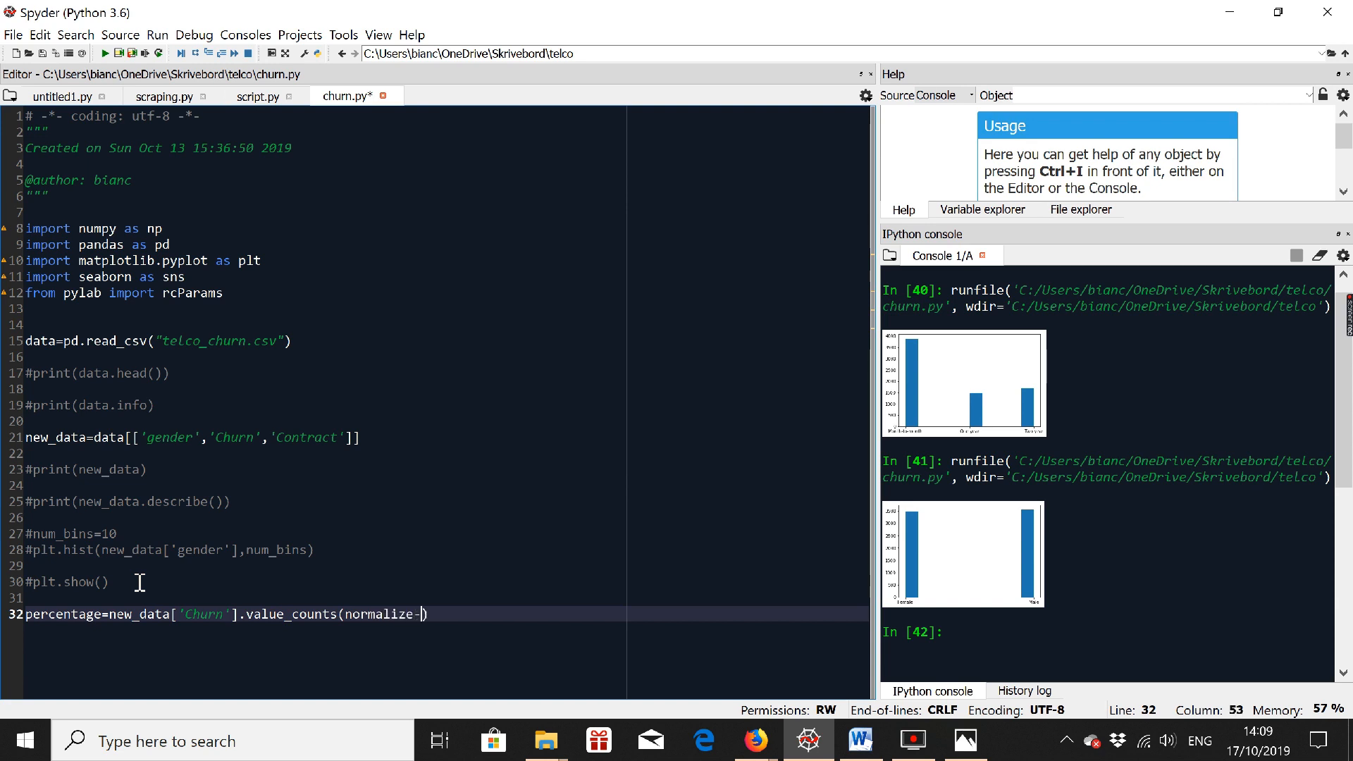
pyautogui.write('Tre')
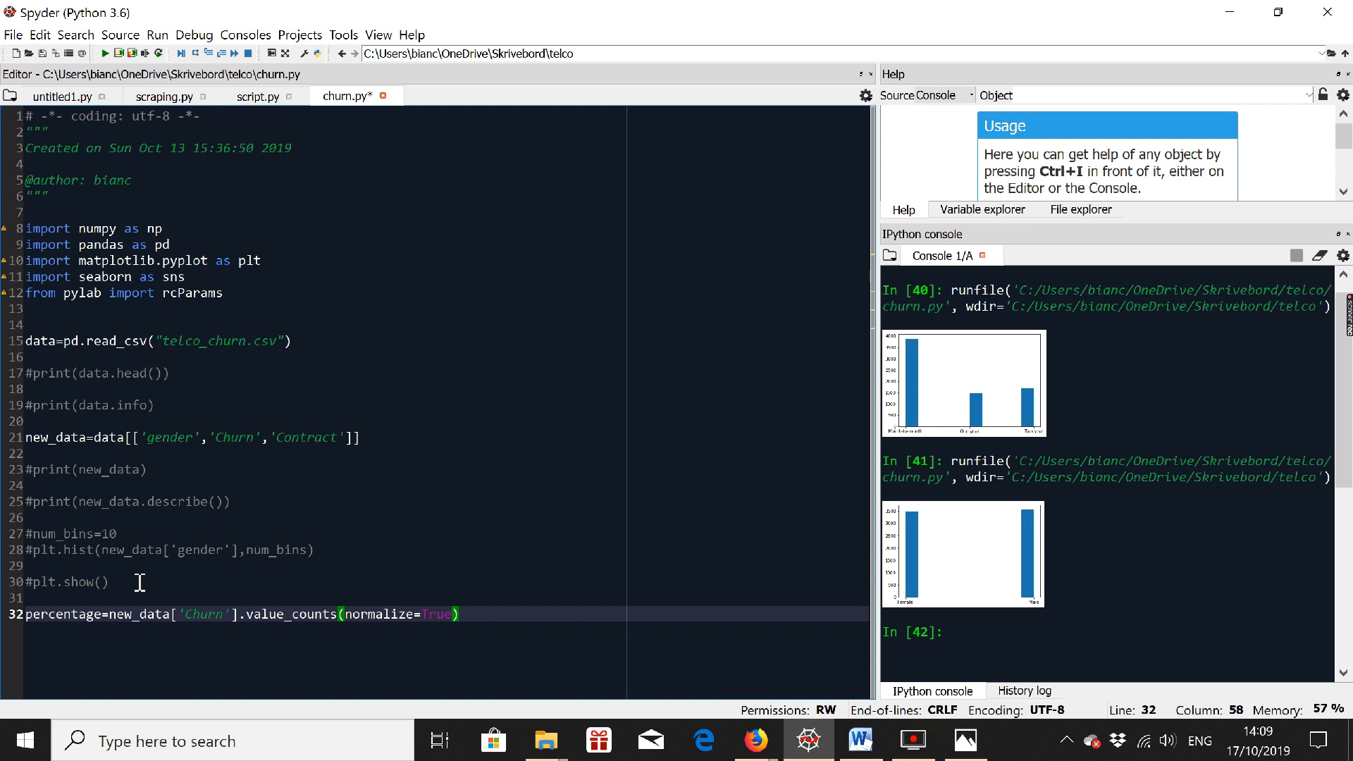
pyautogui.write('*100')
pyautogui.write('print(percentage')
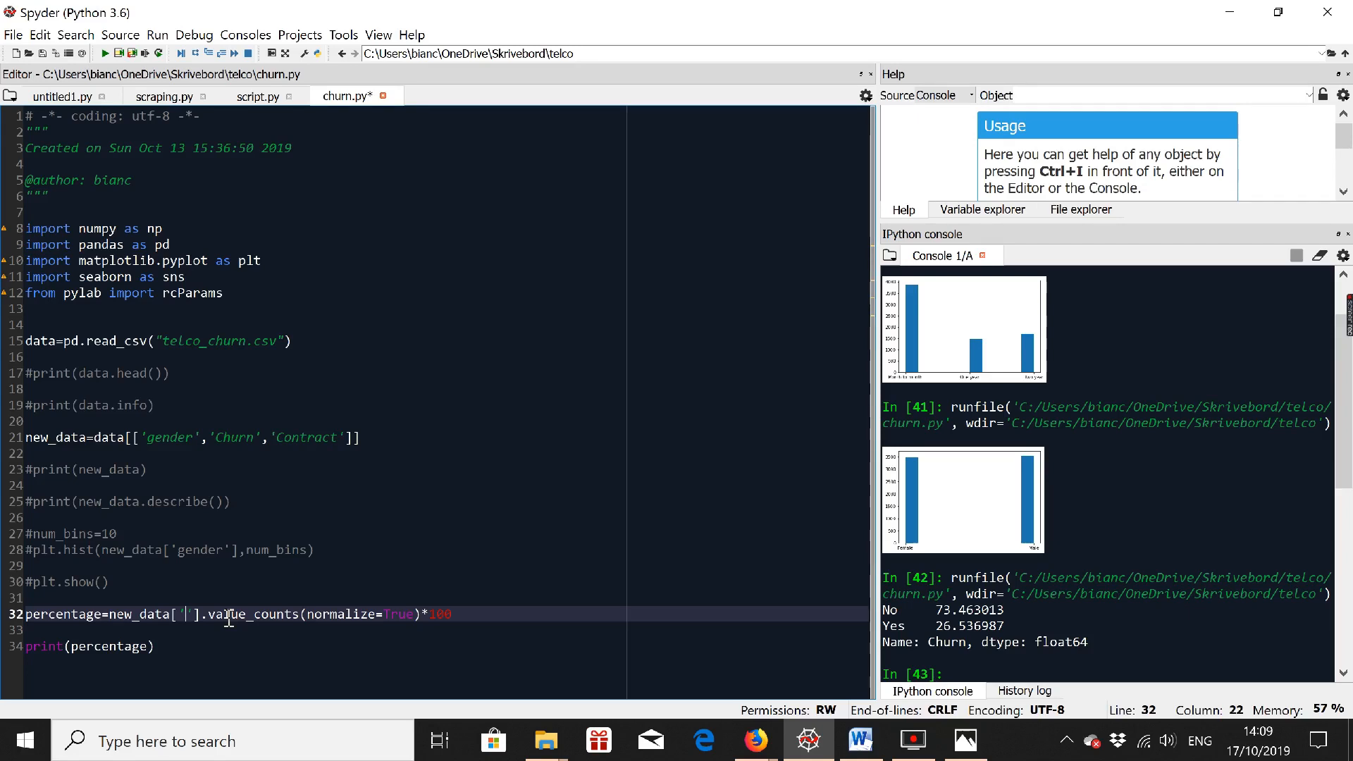
pyautogui.write('C')
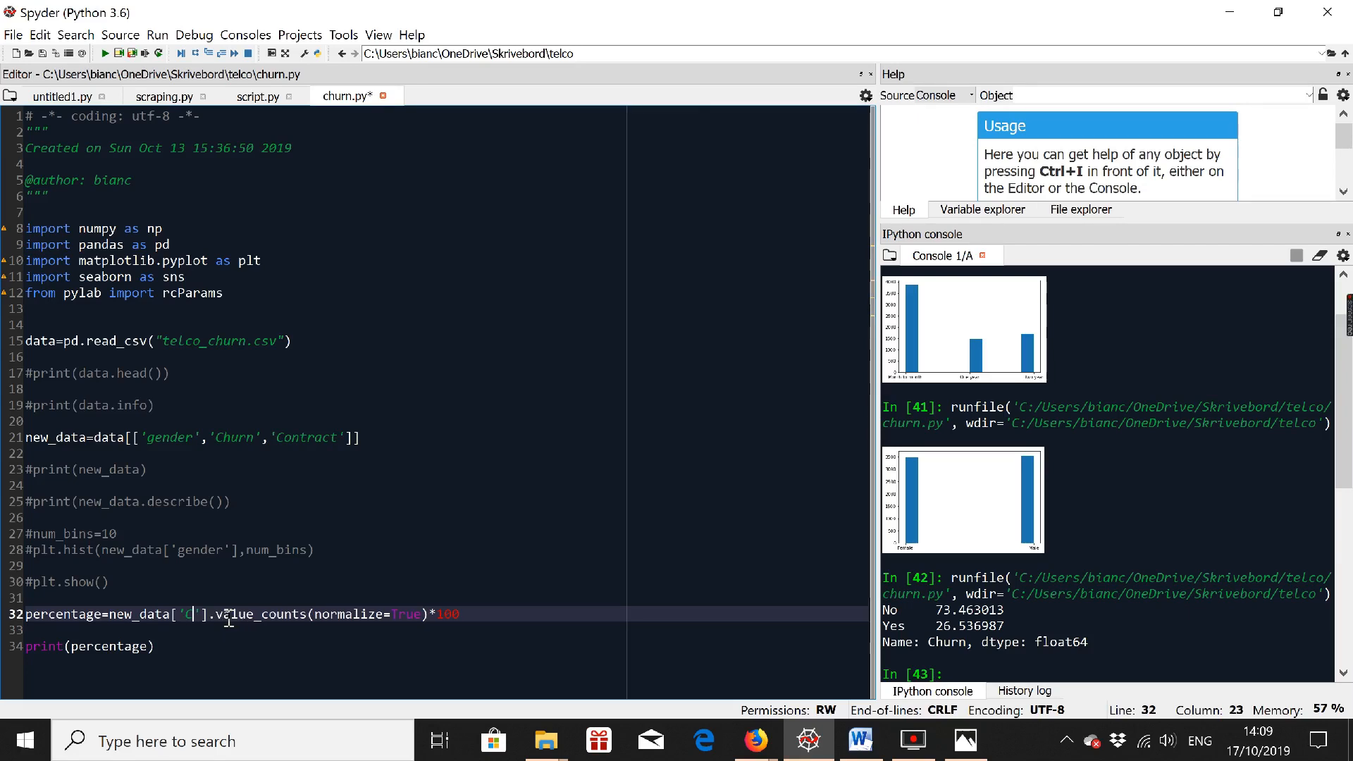
pyautogui.write('ontract')
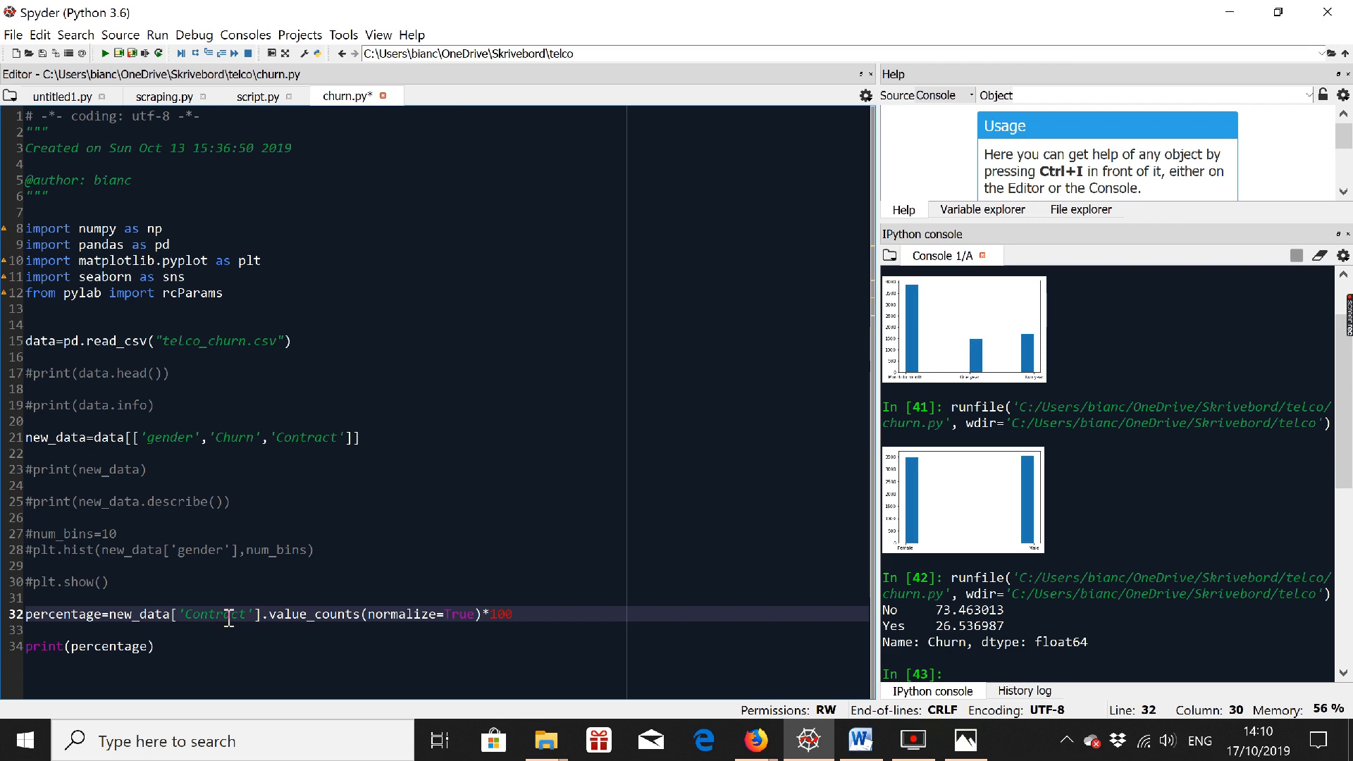